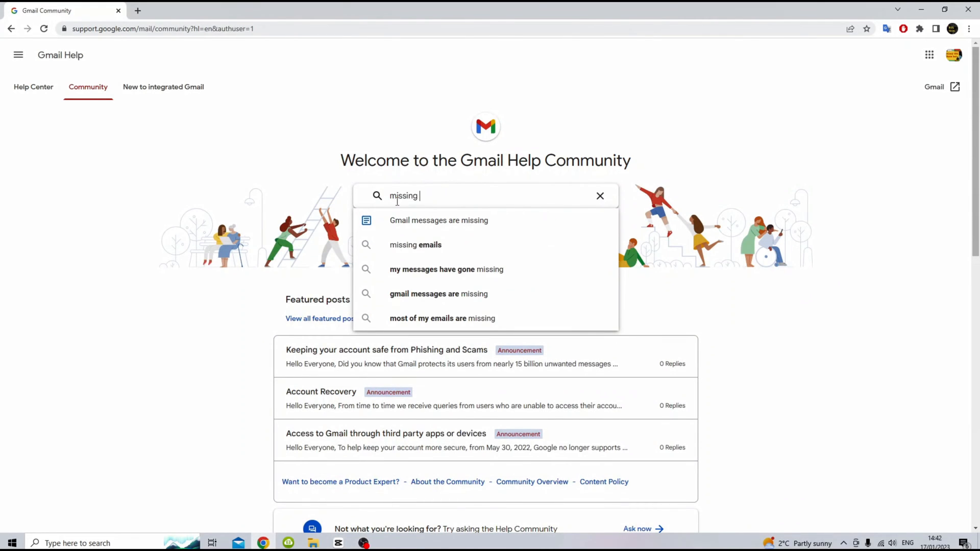
Search the Gmail Help Community for 'missing gmail emails' and show the results
{"action": "type", "text": "gmail emails"}
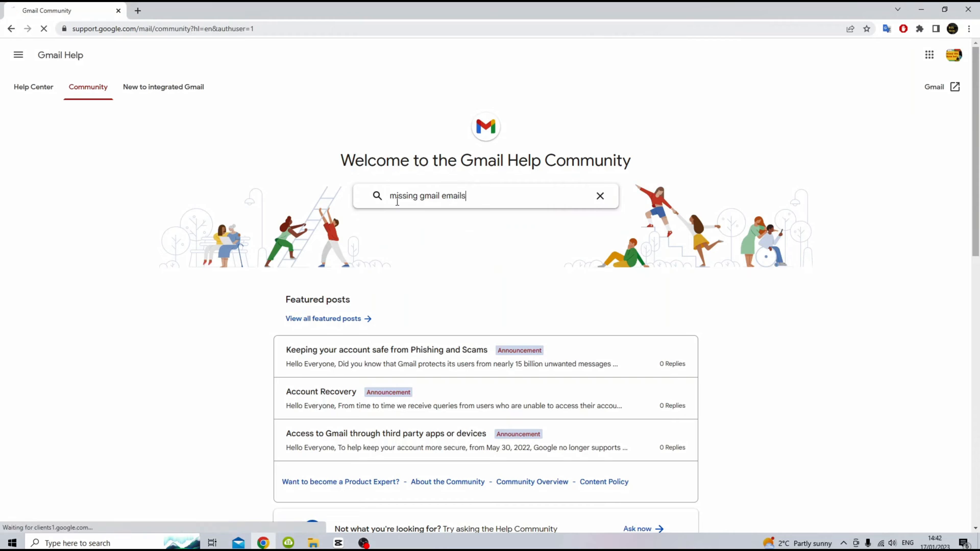
{"action": "key", "text": "Enter"}
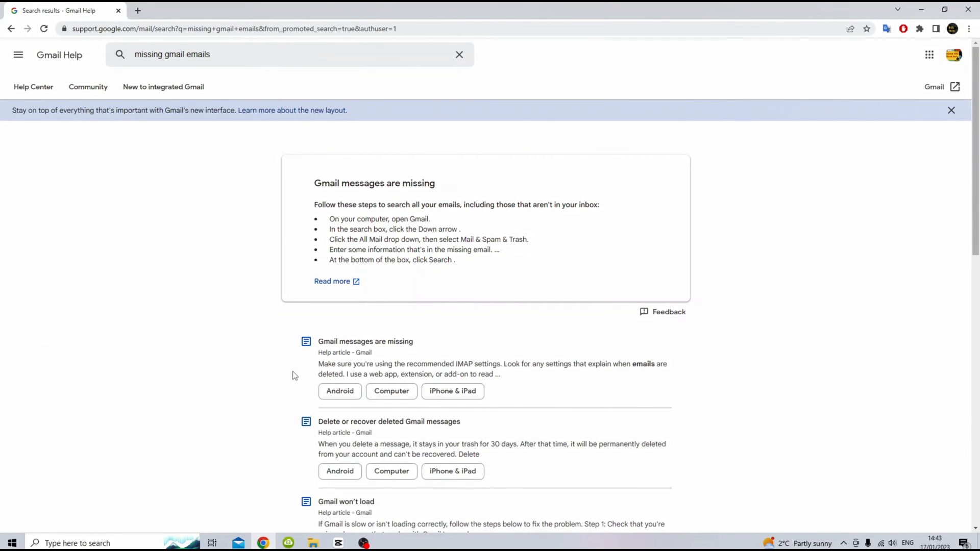
Follow the missing-messages result into the Gmail Message Recovery Tool's confirmation step
{"action": "left_click", "coordinate": [364, 341]}
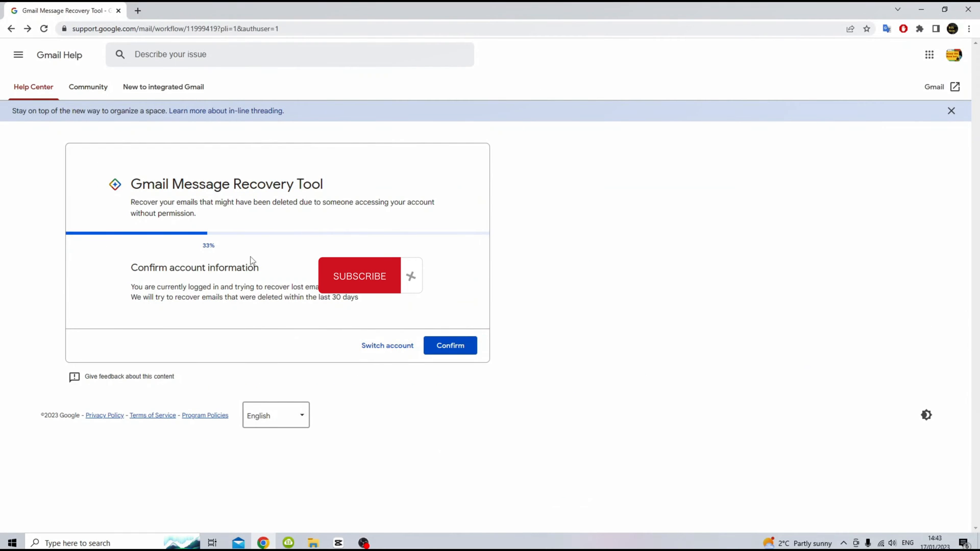
Confirm the account so the recovery tool reports the emails were permanently deleted
{"action": "left_click_drag", "start_coordinate": [129, 182], "coordinate": [418, 222]}
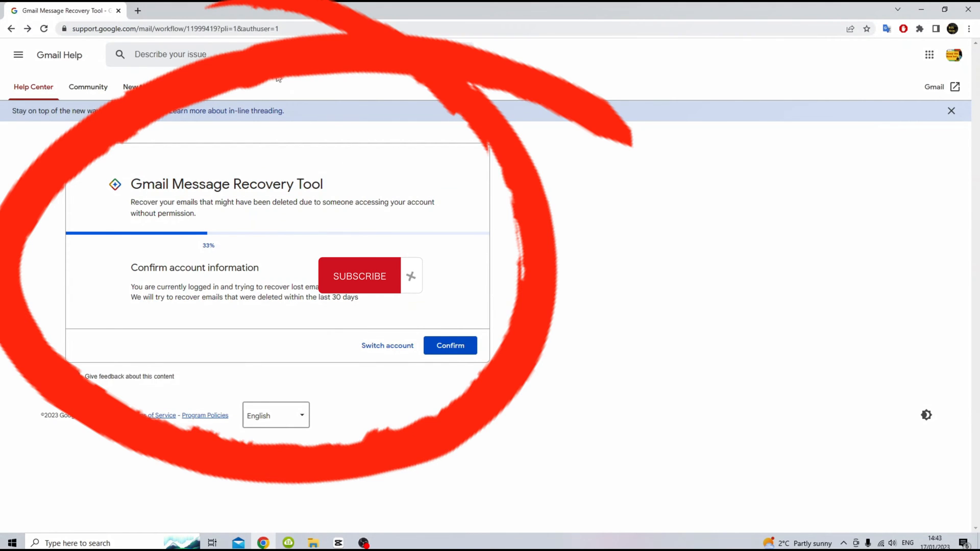
{"action": "left_click_drag", "start_coordinate": [135, 267], "coordinate": [241, 287]}
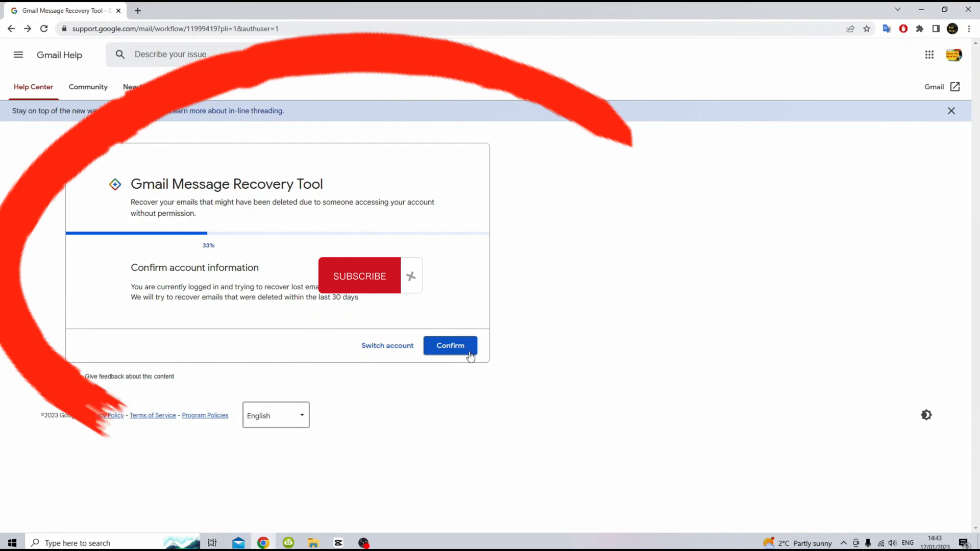
{"action": "left_click", "coordinate": [450, 345]}
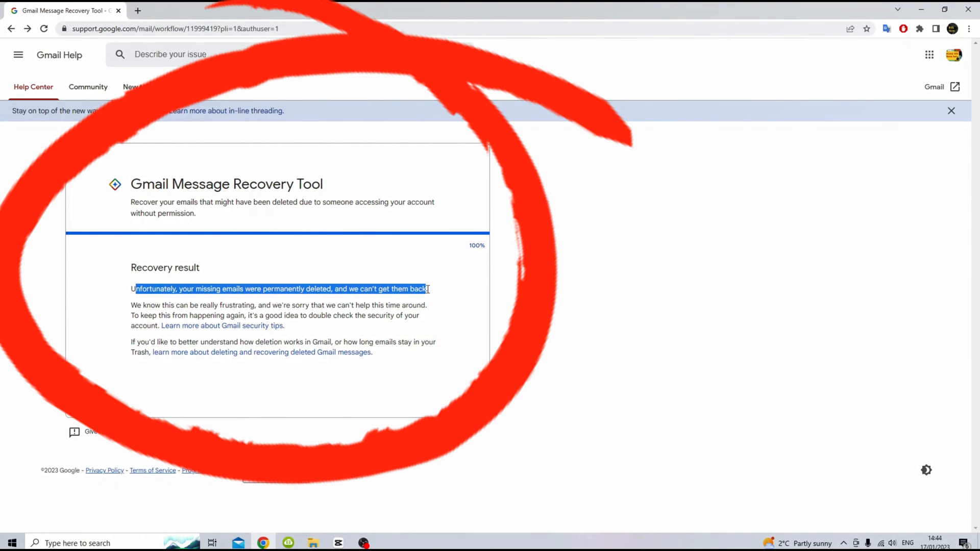
Go to the 'Gmail messages are missing' help article
{"action": "left_click", "coordinate": [149, 304]}
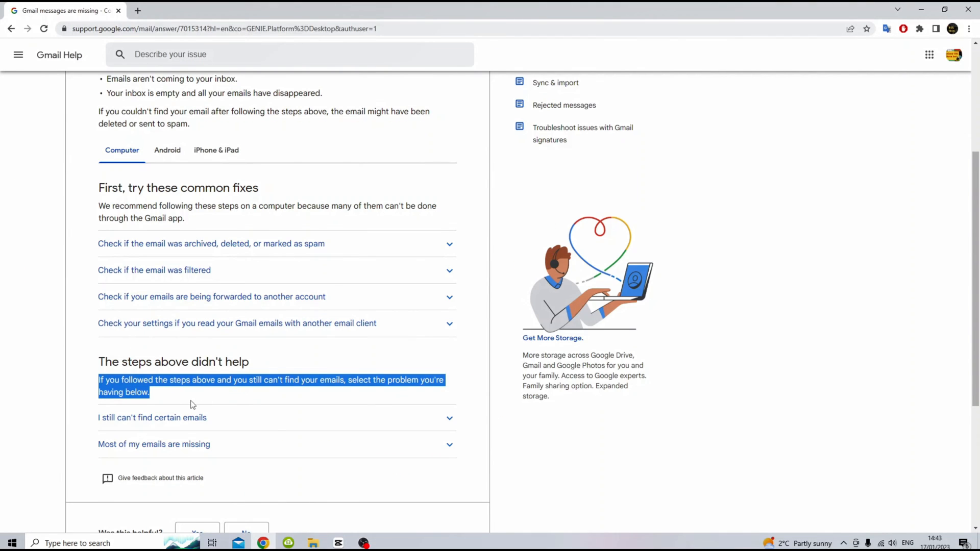
Expand 'I still can't find certain emails' and highlight the 30-day Trash retention note
{"action": "left_click", "coordinate": [151, 417]}
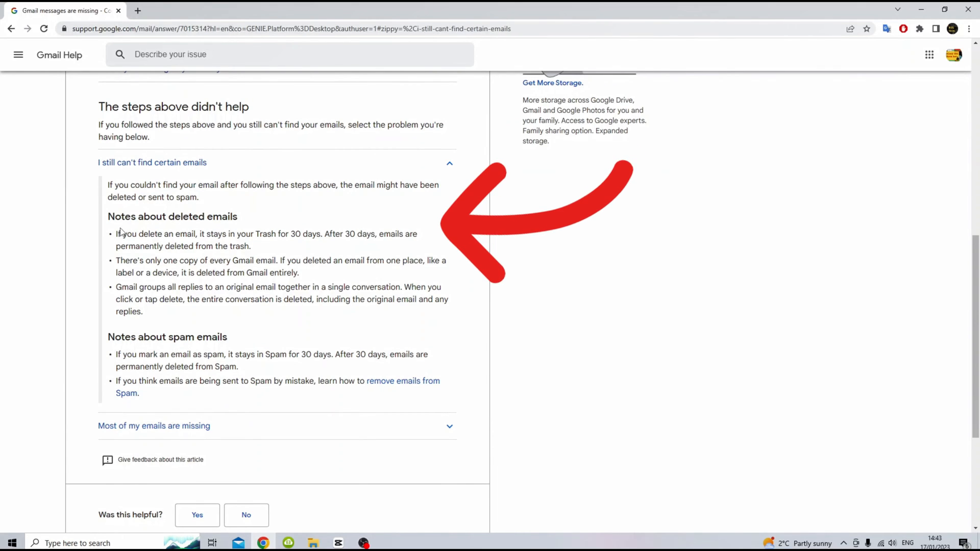
{"action": "left_click_drag", "start_coordinate": [119, 234], "coordinate": [276, 299]}
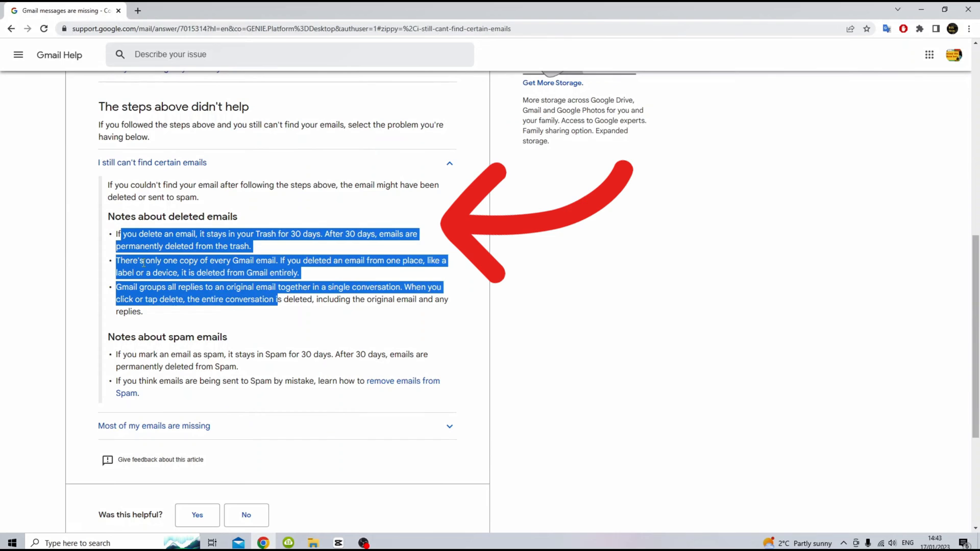
{"action": "left_click", "coordinate": [243, 246]}
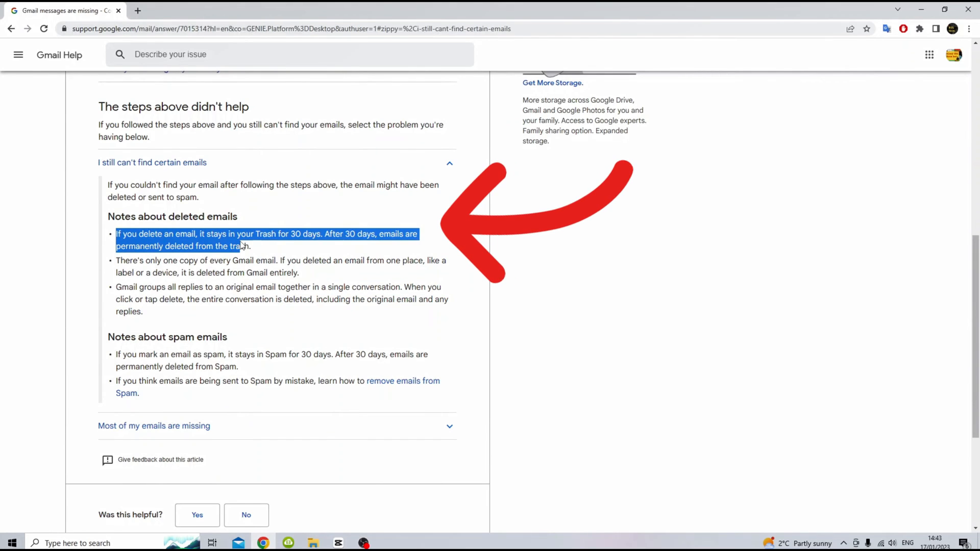
{"action": "left_click", "coordinate": [121, 260]}
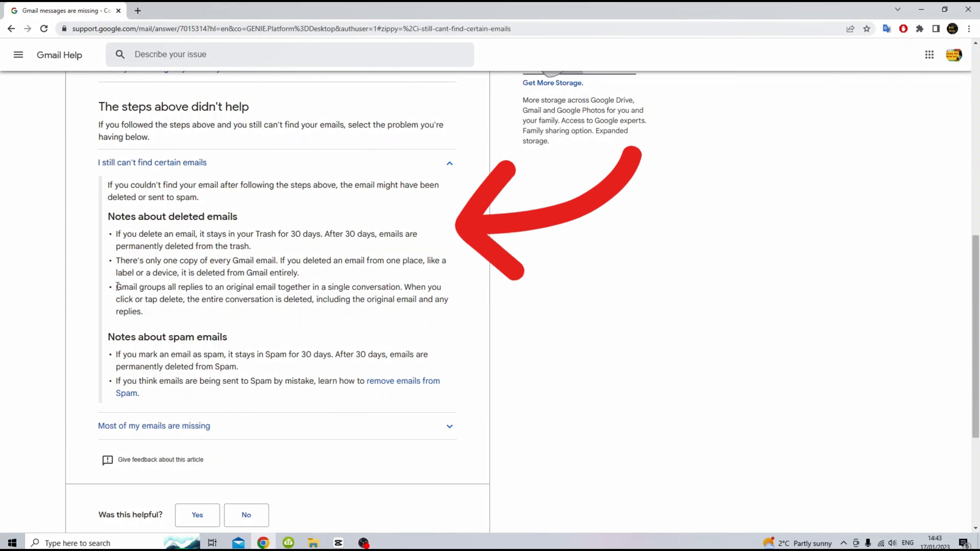
{"action": "mouse_move", "coordinate": [116, 355]}
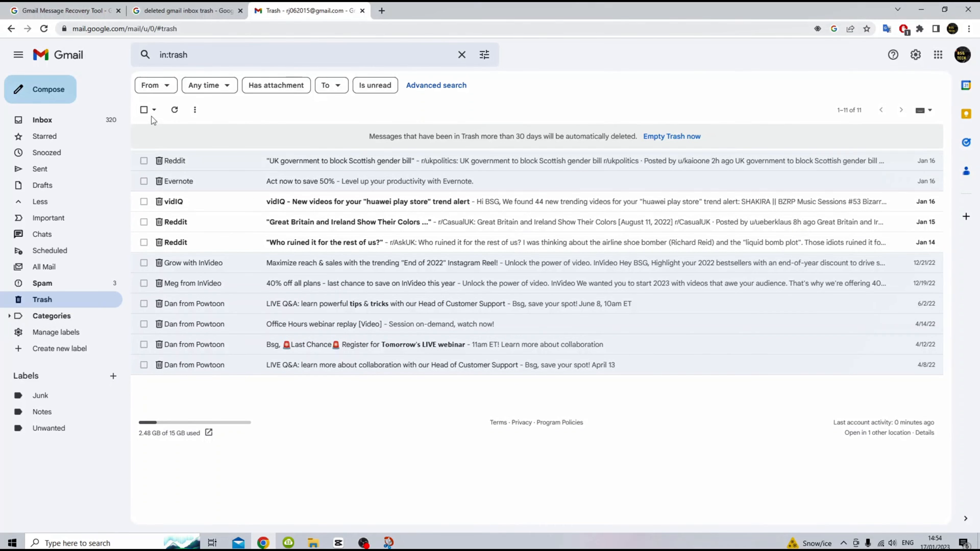
{"action": "left_click", "coordinate": [145, 109]}
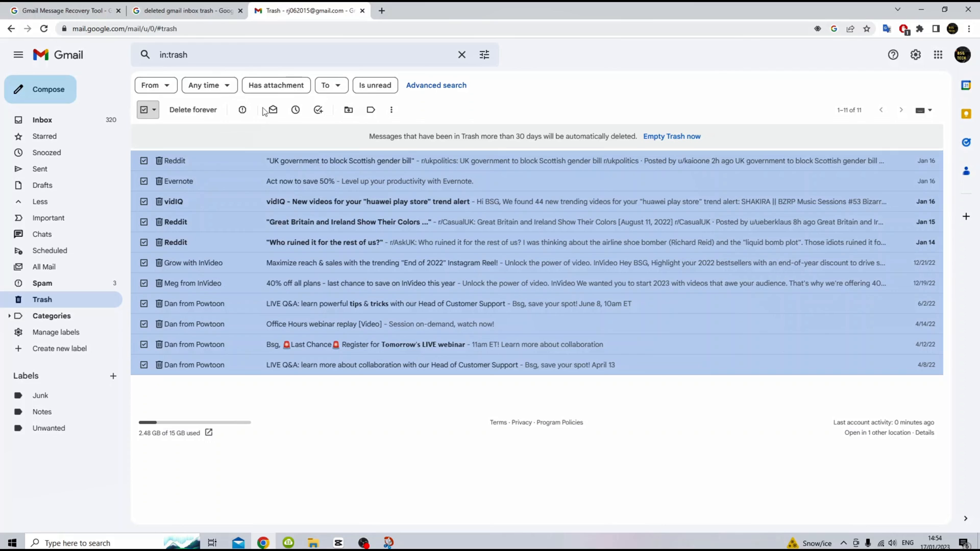
{"action": "mouse_move", "coordinate": [316, 110]}
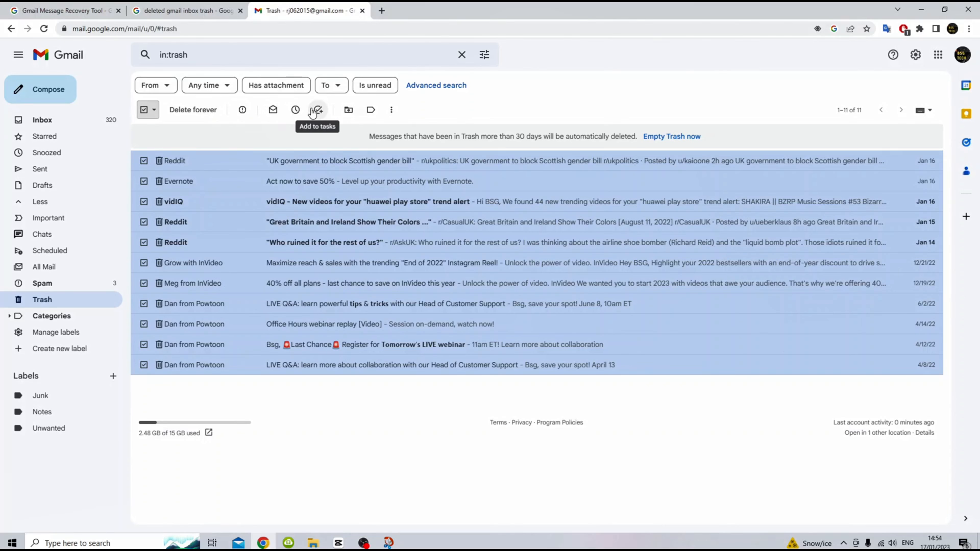
{"action": "mouse_move", "coordinate": [370, 109]}
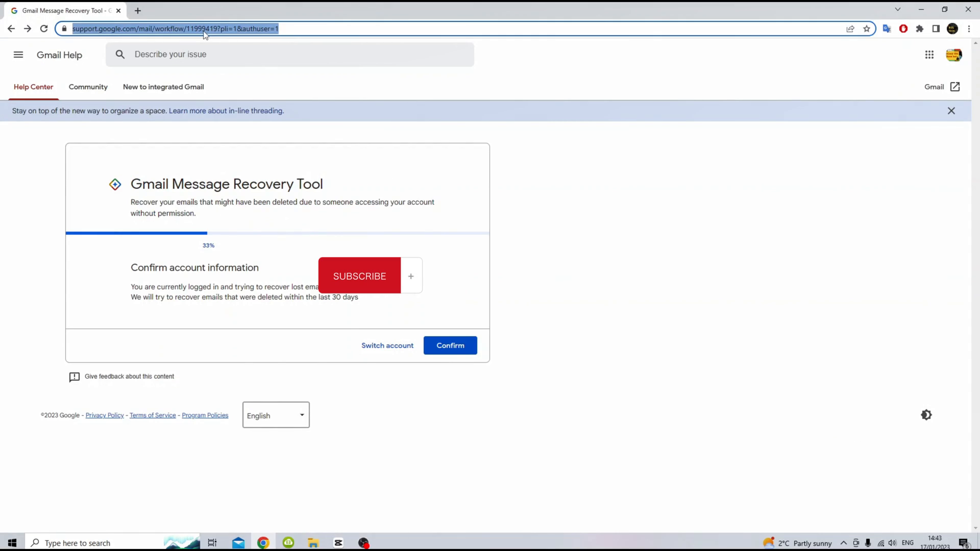
{"action": "left_click_drag", "start_coordinate": [135, 268], "coordinate": [294, 287]}
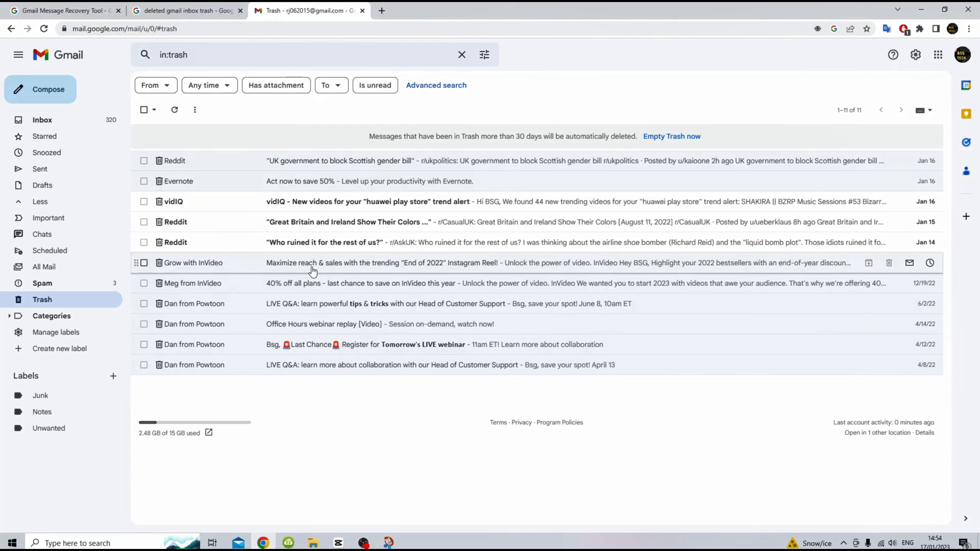
Select all 11 trashed messages and move them to the Inbox, emptying Trash
{"action": "left_click", "coordinate": [145, 109]}
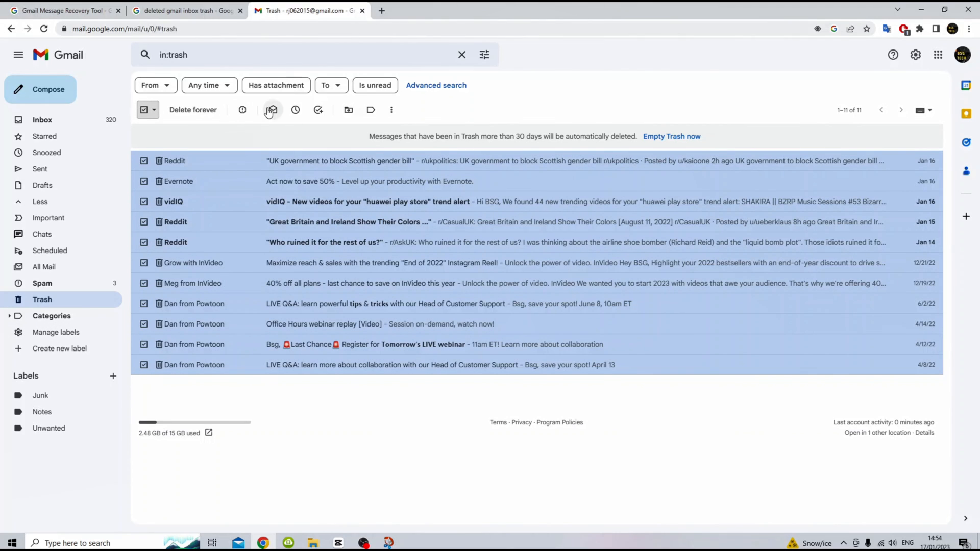
{"action": "left_click", "coordinate": [348, 110]}
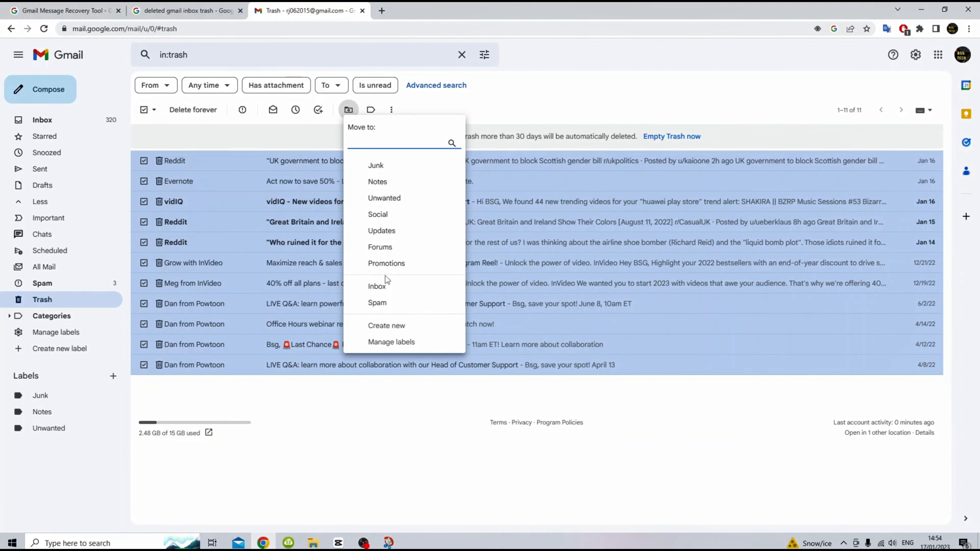
{"action": "left_click", "coordinate": [376, 286]}
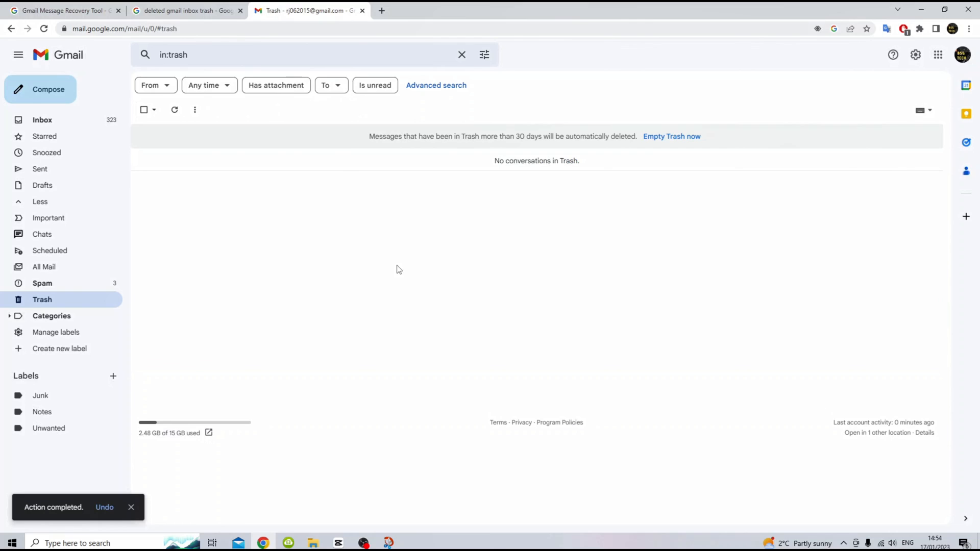